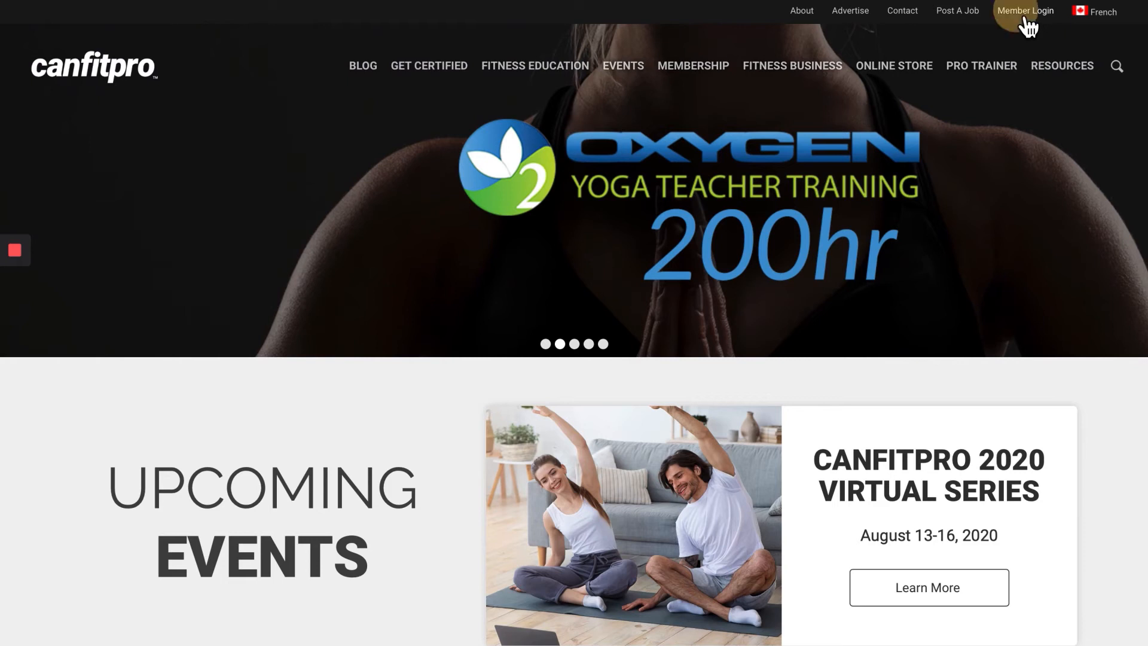
# Step: Go to the member login page from the canfitpro homepage top bar
pyautogui.click(1024, 10)
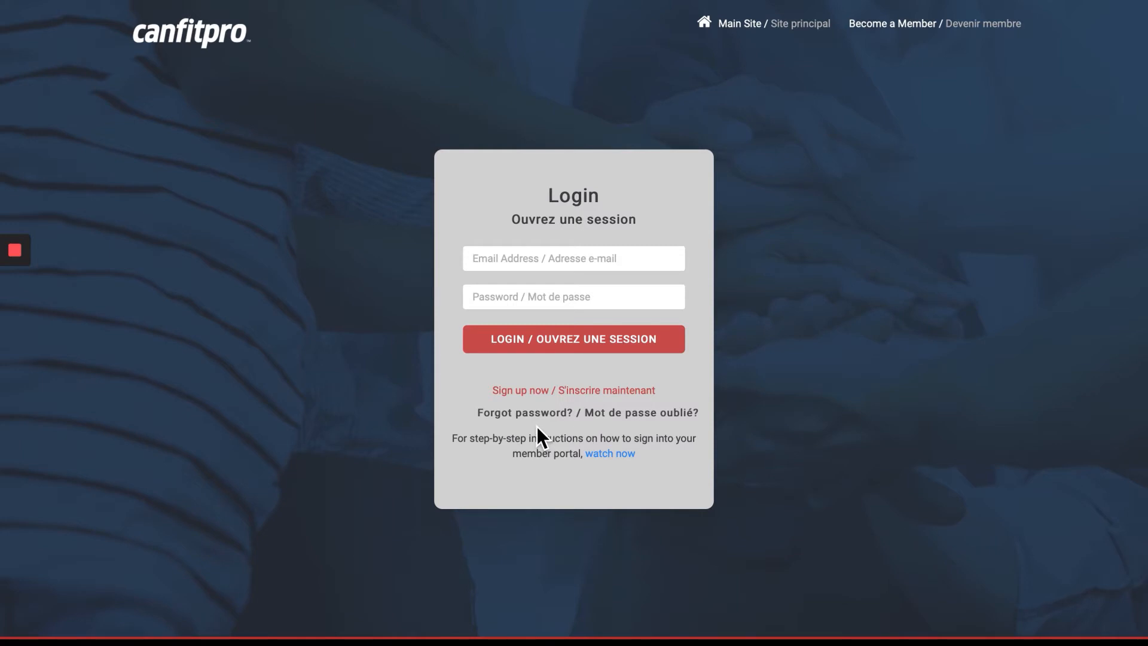
pyautogui.moveTo(546, 435)
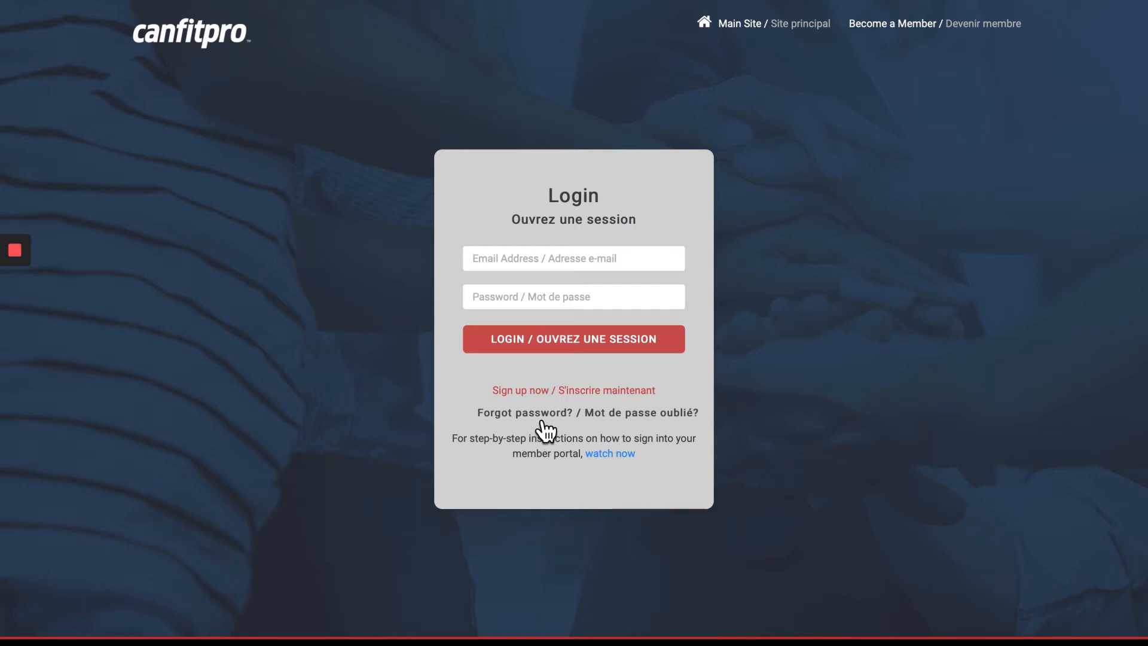
pyautogui.moveTo(540, 407)
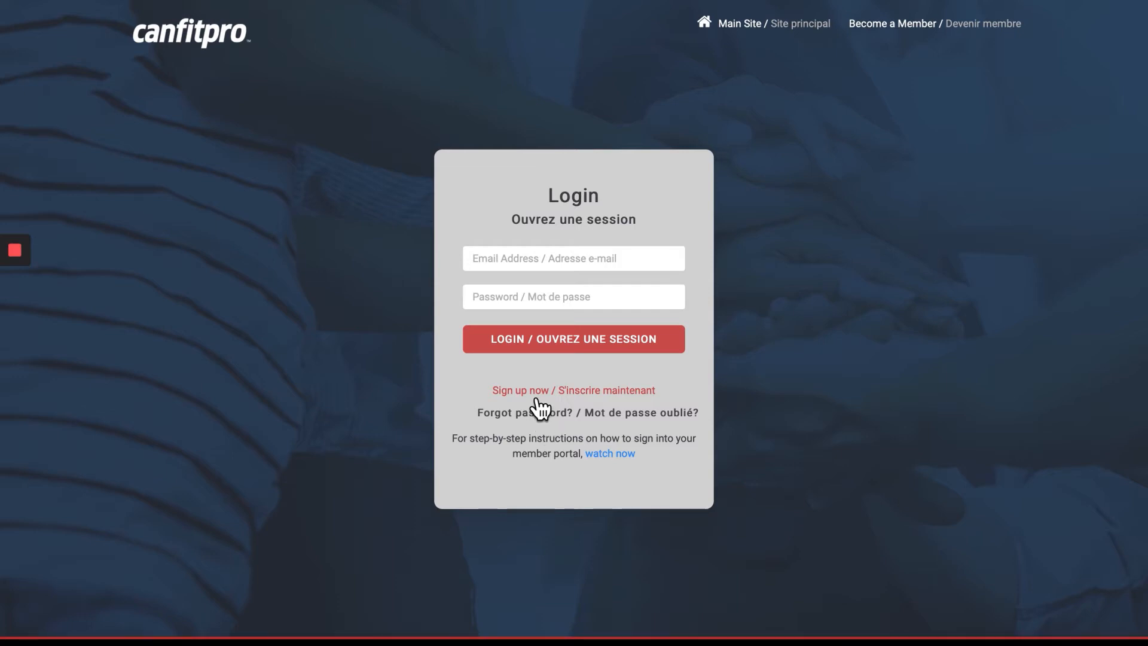
# Step: Submit the login credentials to reach the member dashboard
pyautogui.click(573, 257)
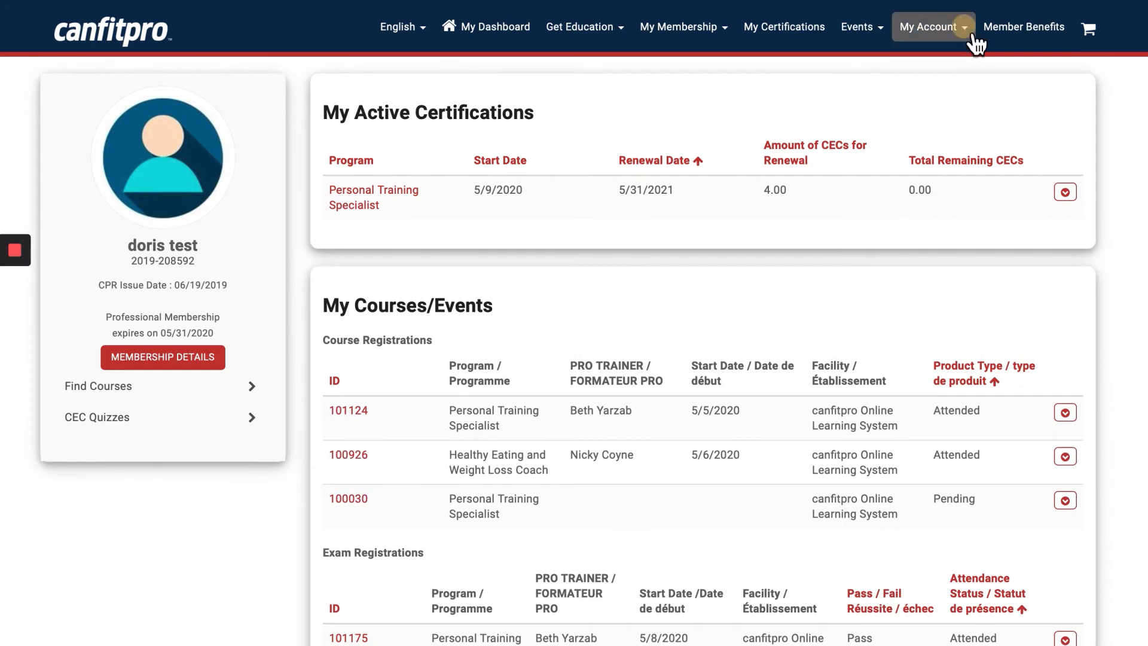
# Step: Choose My Profile from the My Account dropdown
pyautogui.click(931, 27)
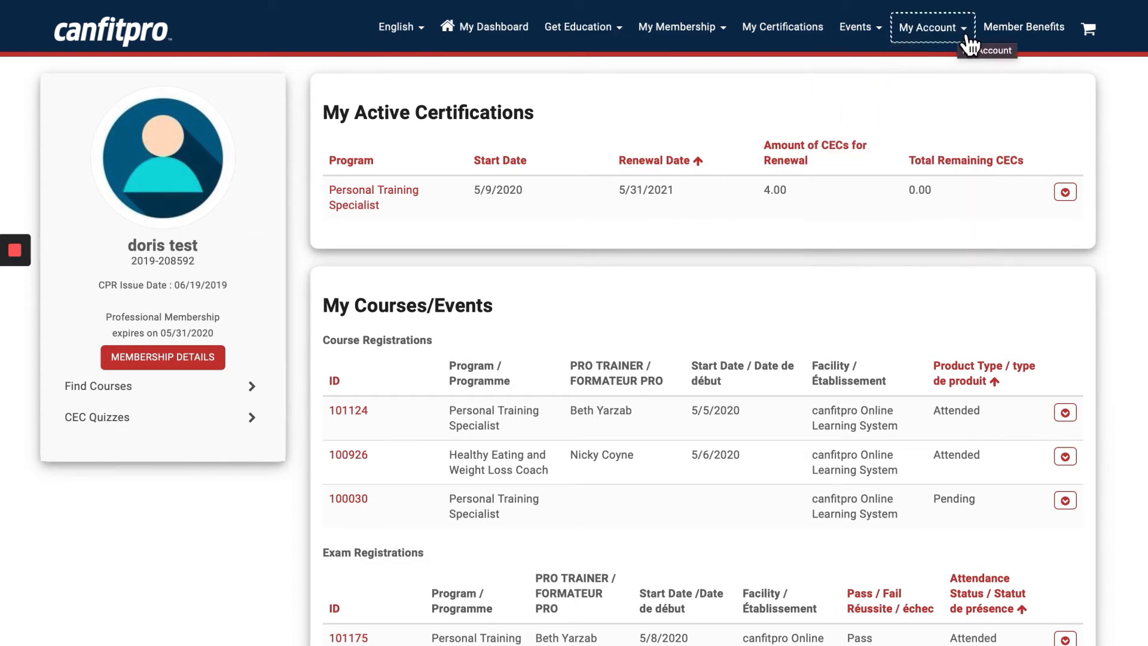
pyautogui.click(932, 27)
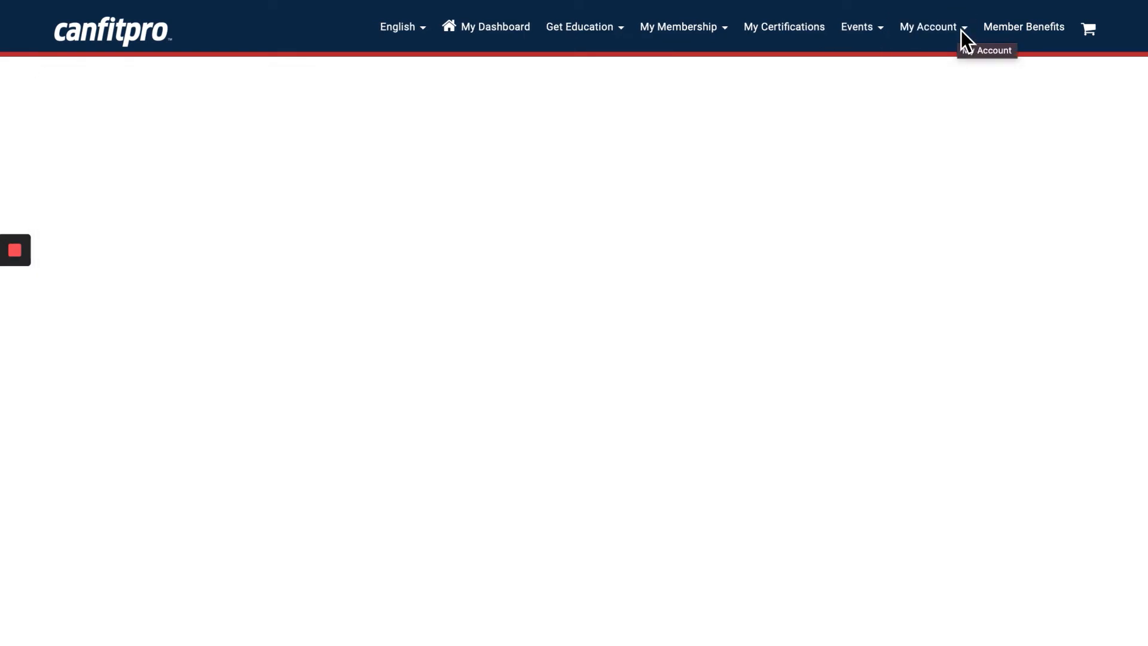
# Step: Change the profile names to First Name 'Doris' and Last Name 'Test'
pyautogui.click(928, 27)
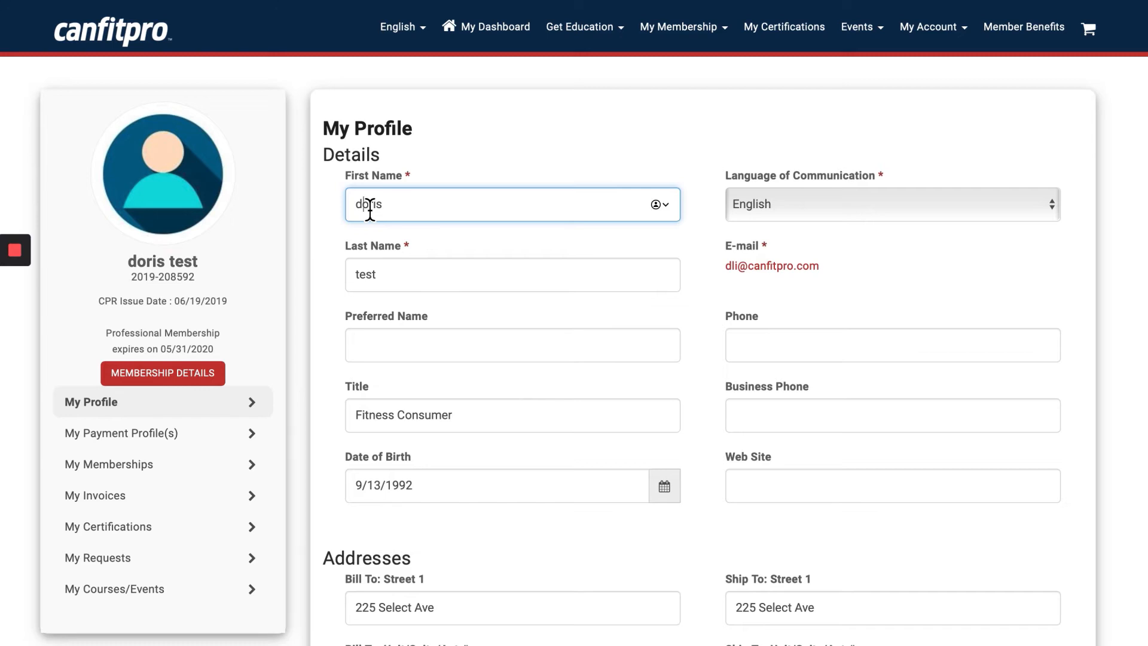
pyautogui.write('Doris')
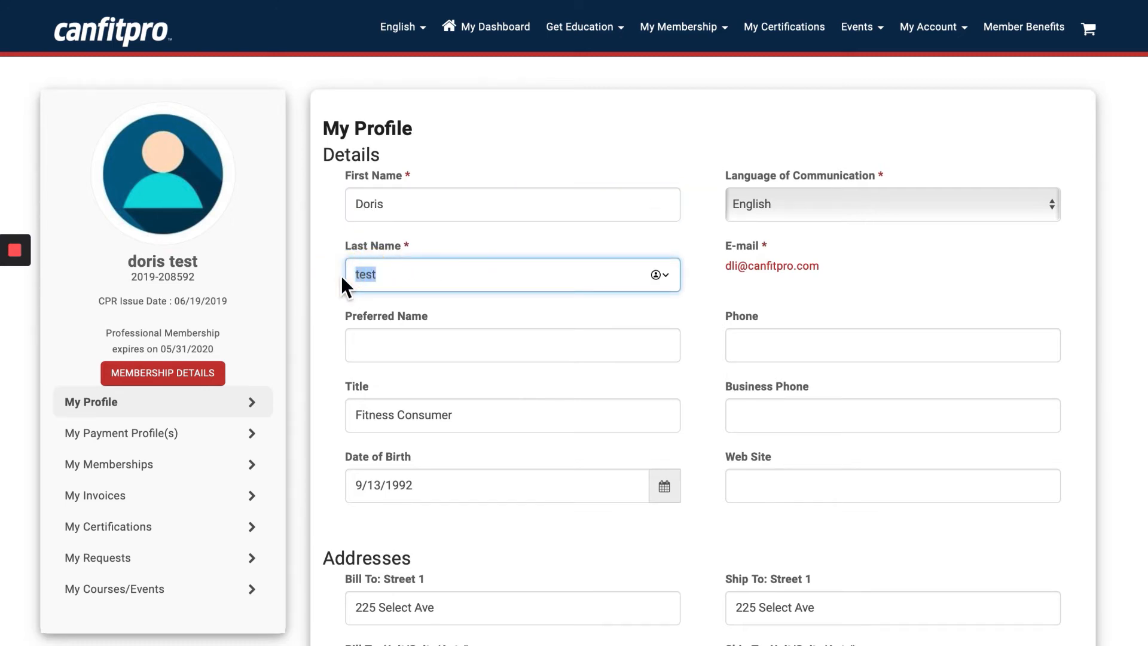
pyautogui.write('Test')
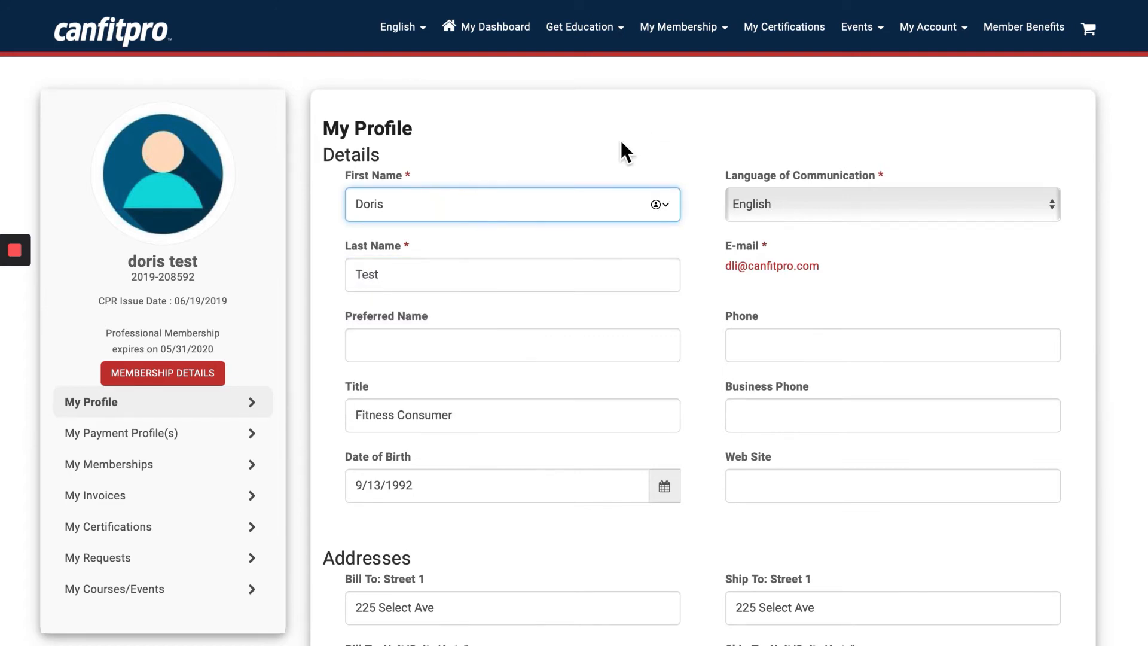
pyautogui.click(504, 204)
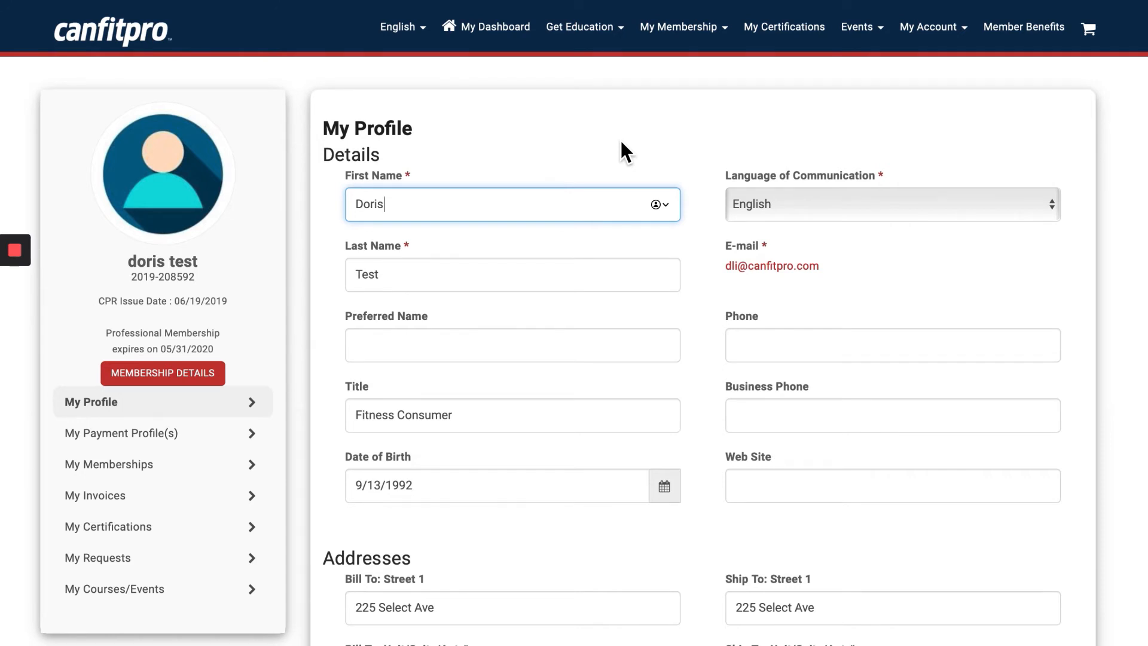
# Step: Submit the updated profile and confirm it saved successfully
pyautogui.scroll(-3)
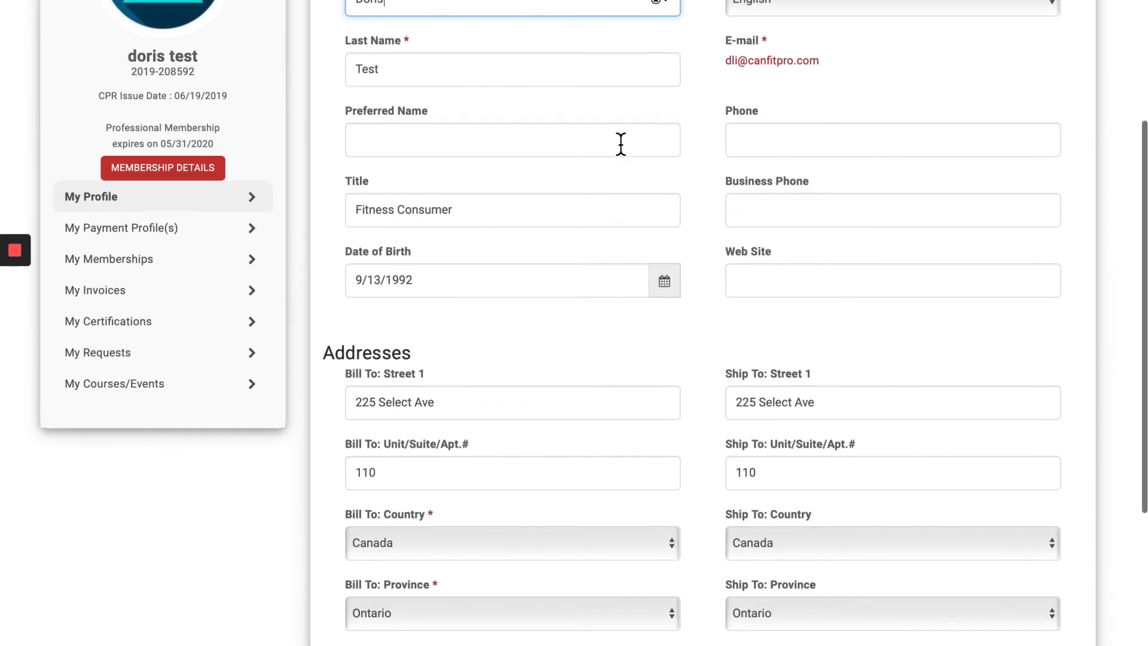
pyautogui.scroll(-3)
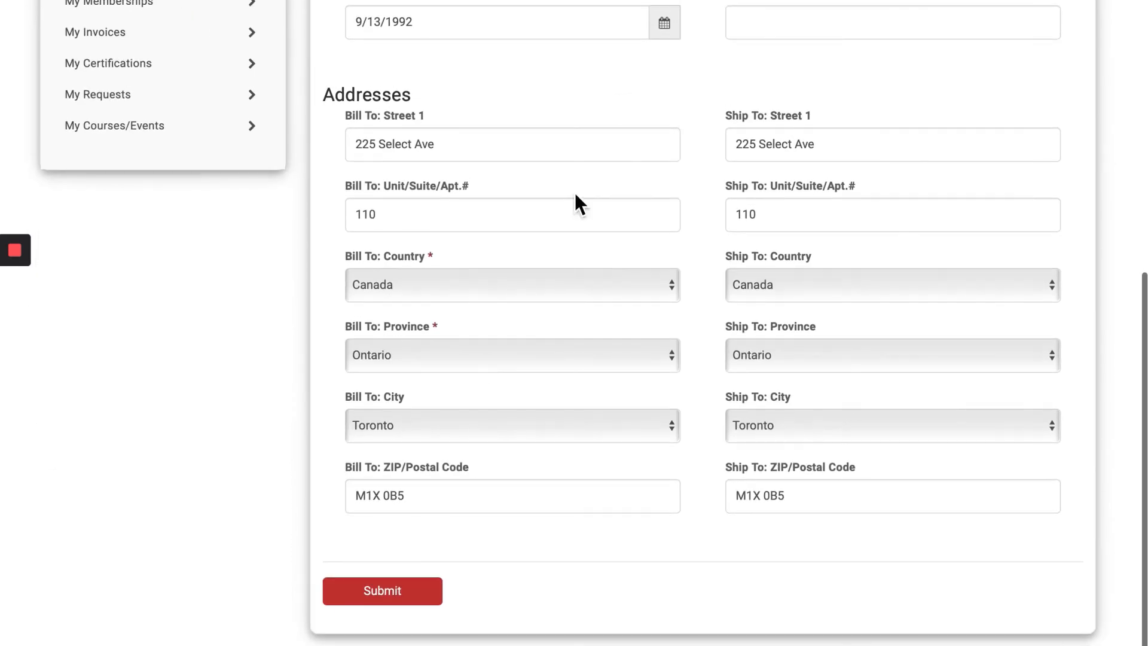
pyautogui.click(382, 590)
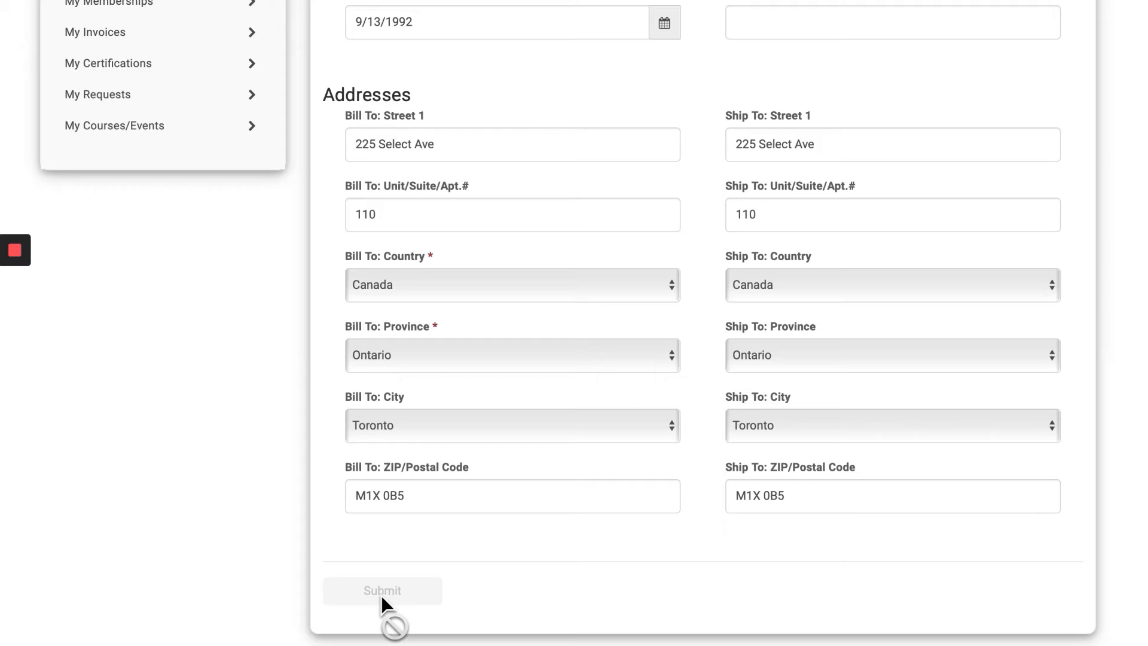
pyautogui.click(382, 590)
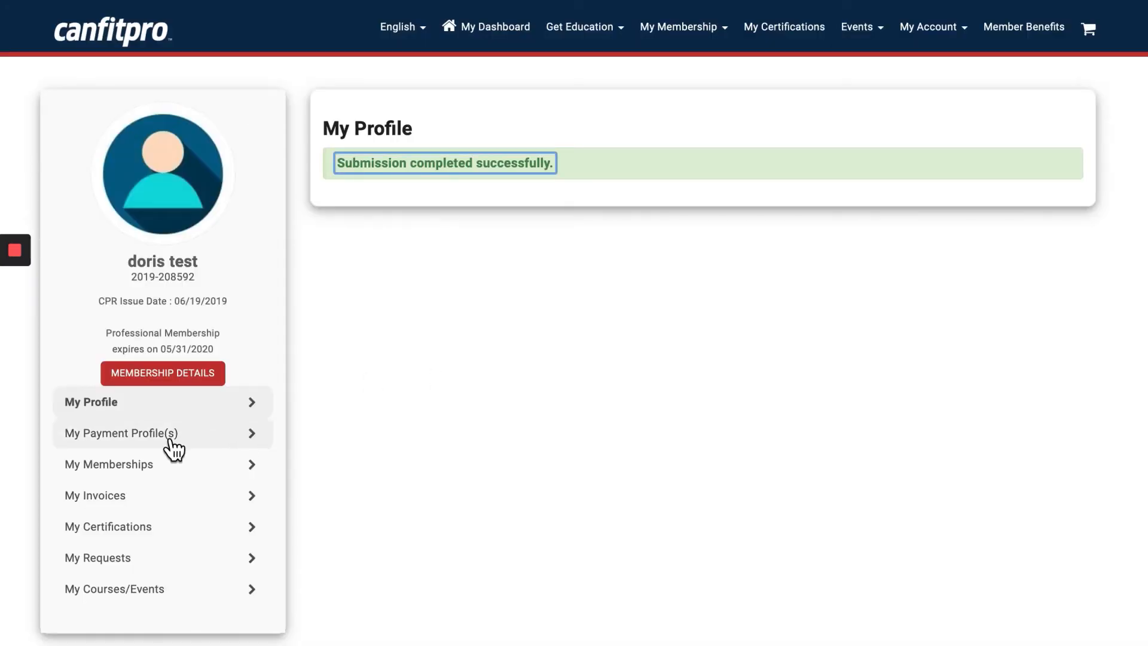
# Step: Review the payment profiles table showing the default Visa card
pyautogui.click(121, 434)
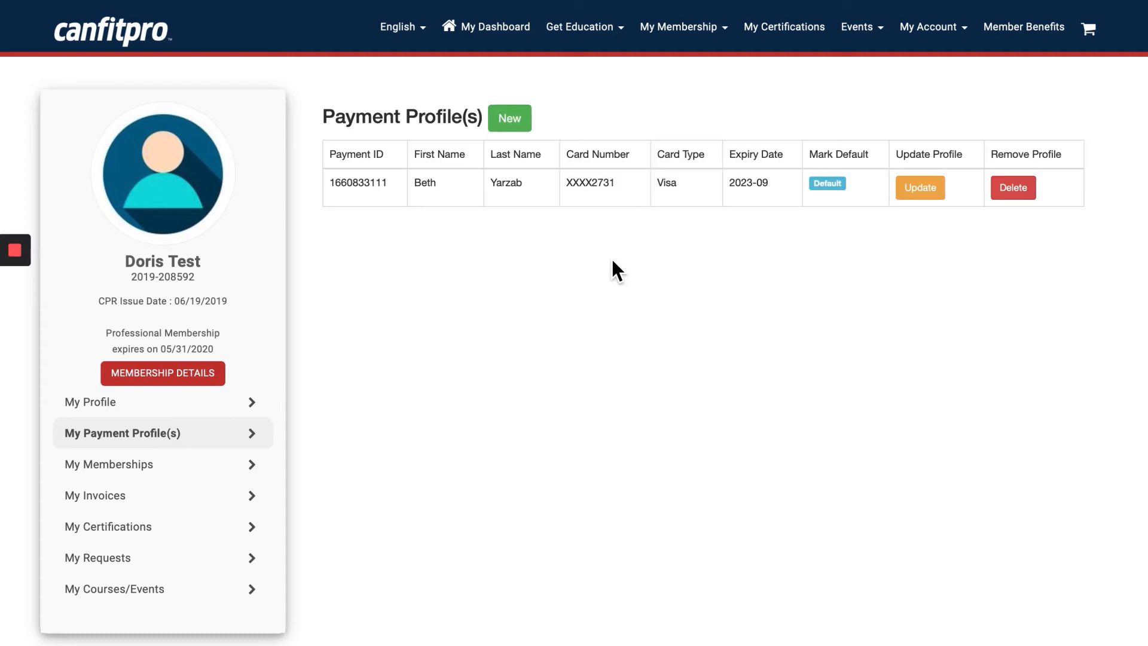
pyautogui.moveTo(559, 249)
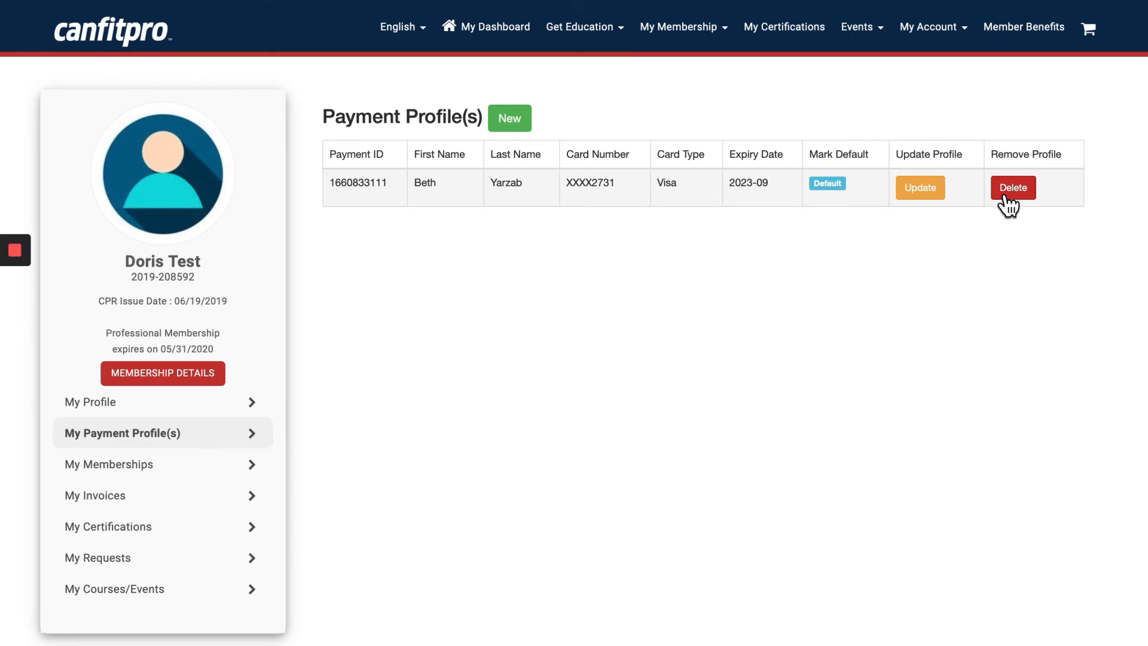
pyautogui.moveTo(686, 175)
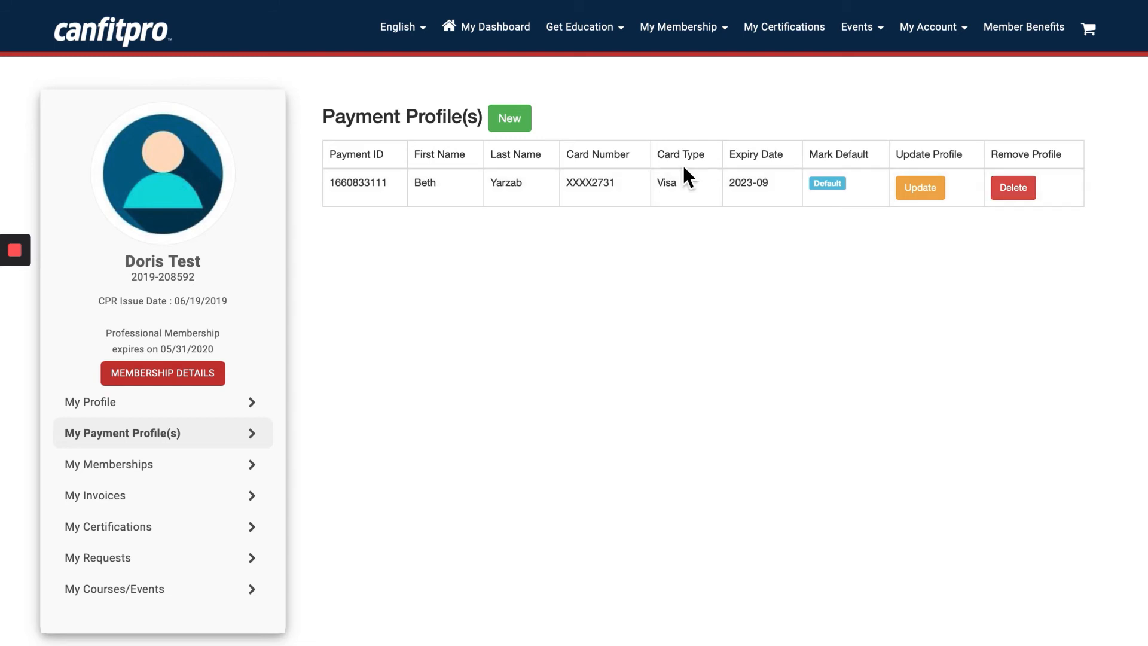
pyautogui.click(931, 27)
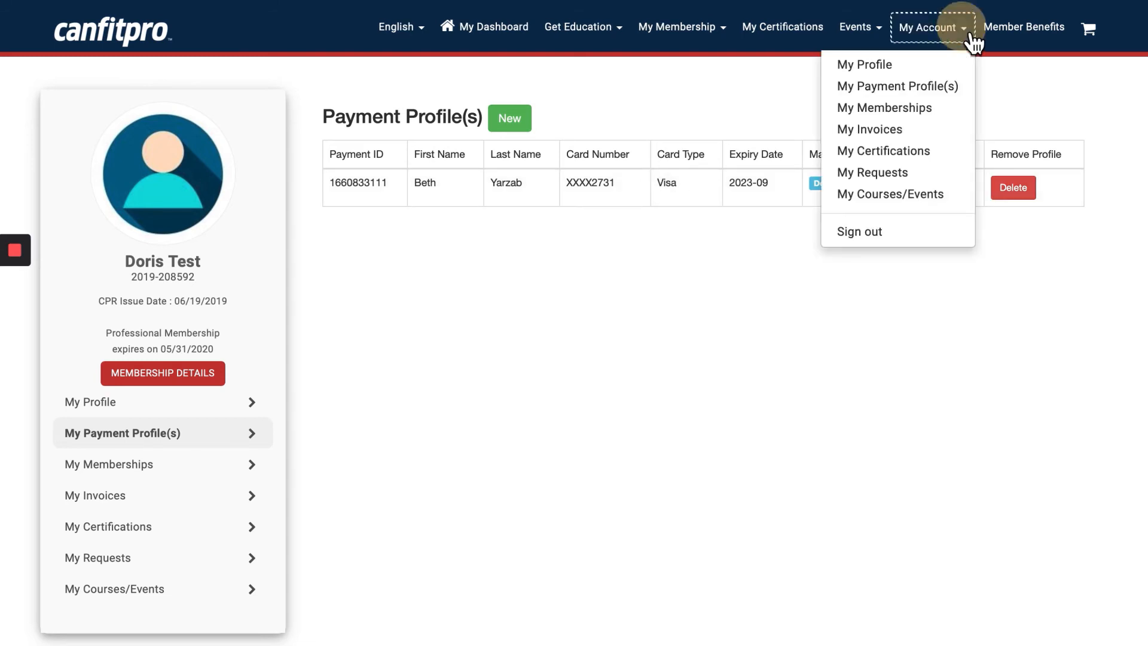
pyautogui.moveTo(898, 85)
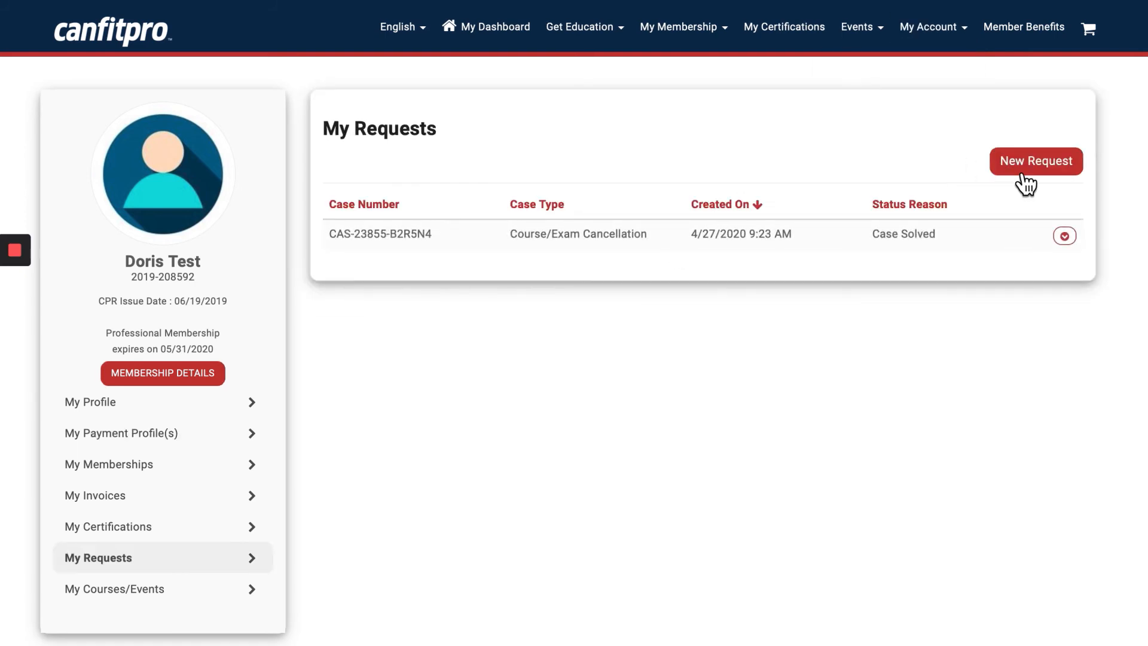
# Step: Open an empty new request form from the My Requests page
pyautogui.click(1035, 161)
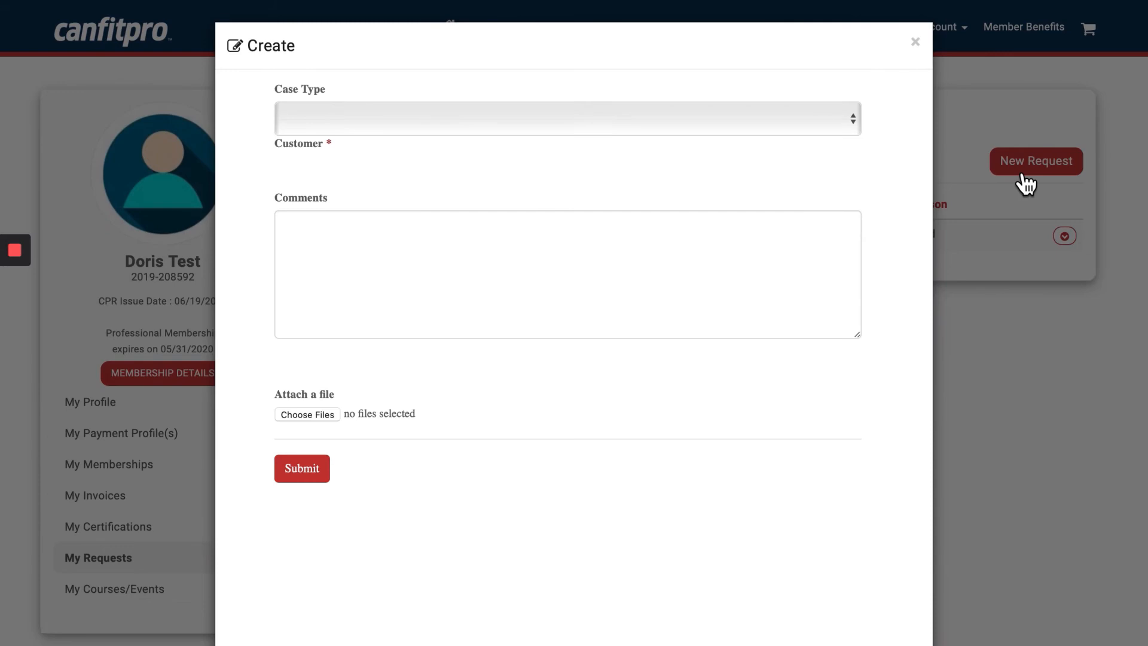
pyautogui.moveTo(855, 128)
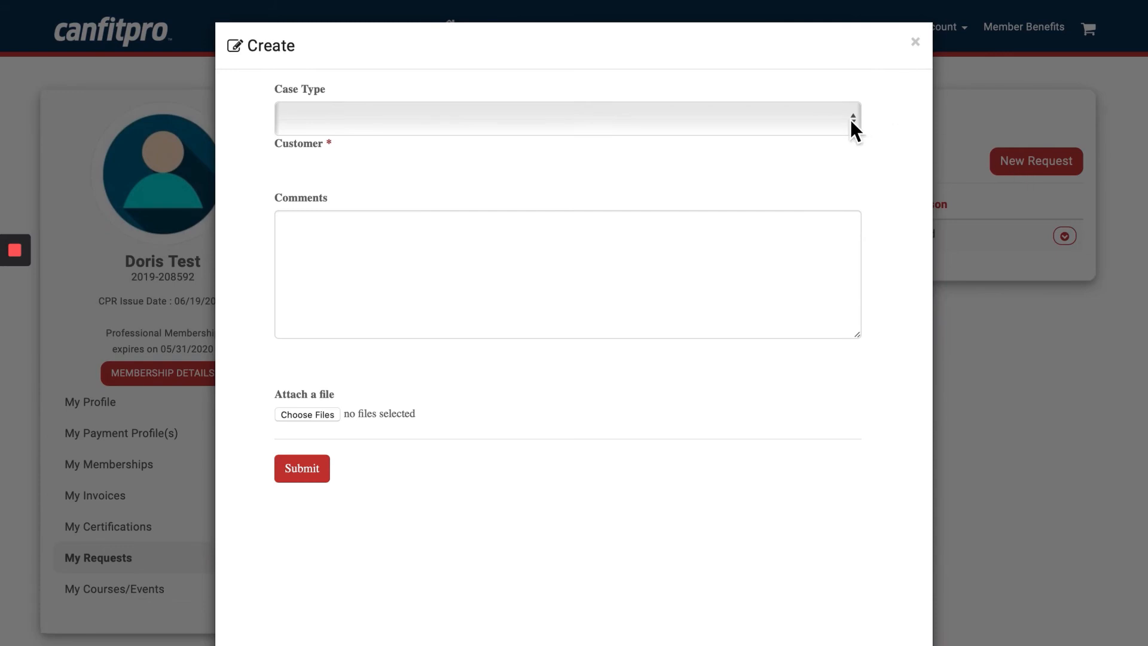
# Step: Choose General Inquiry Request from the Case Type dropdown
pyautogui.click(568, 119)
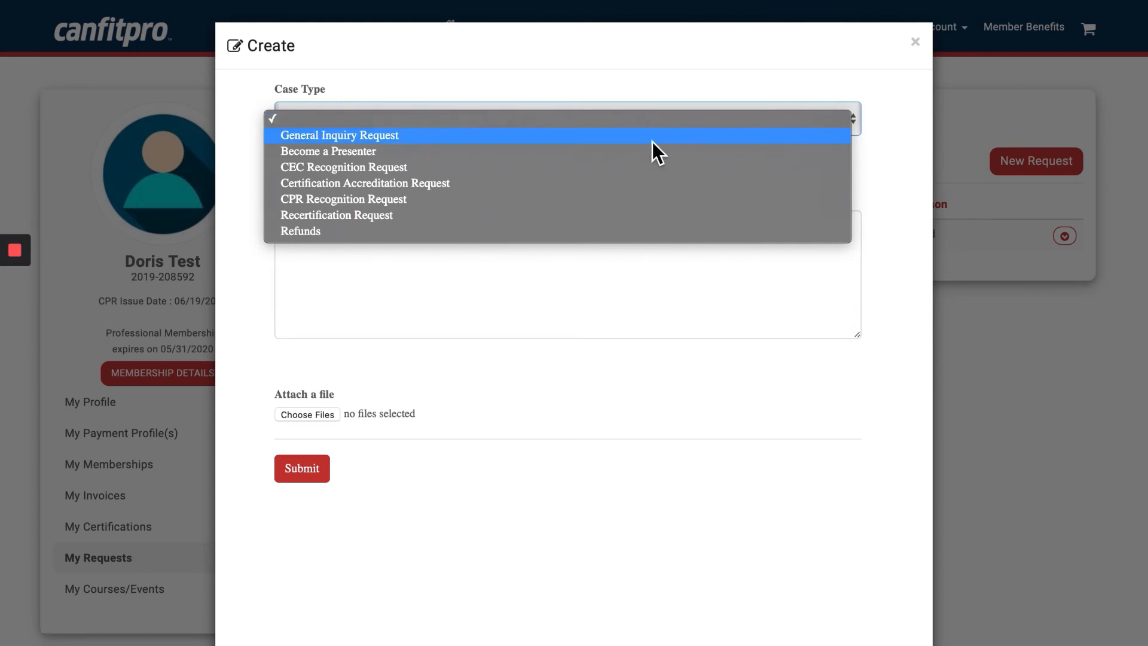
pyautogui.moveTo(450, 150)
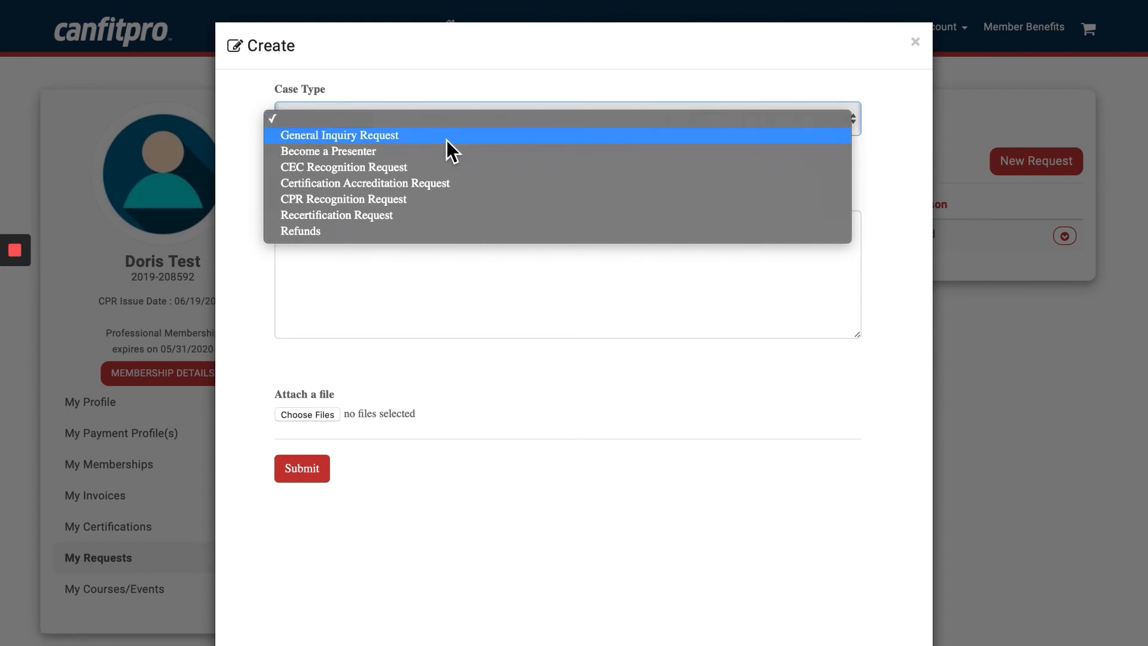
pyautogui.click(339, 134)
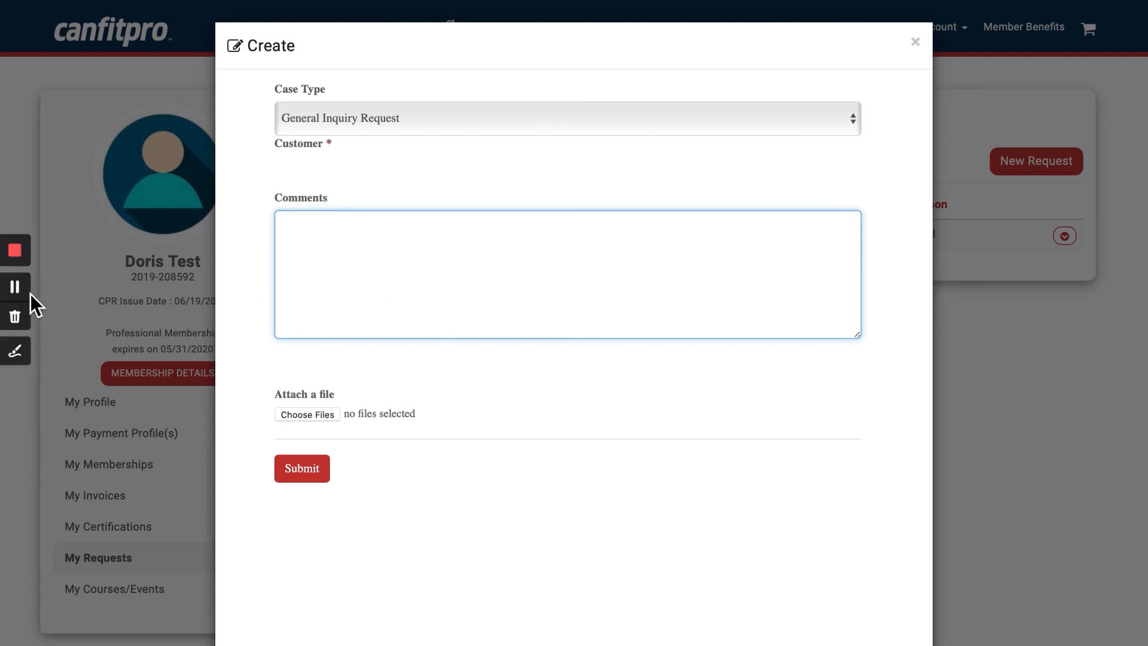
pyautogui.moveTo(22, 300)
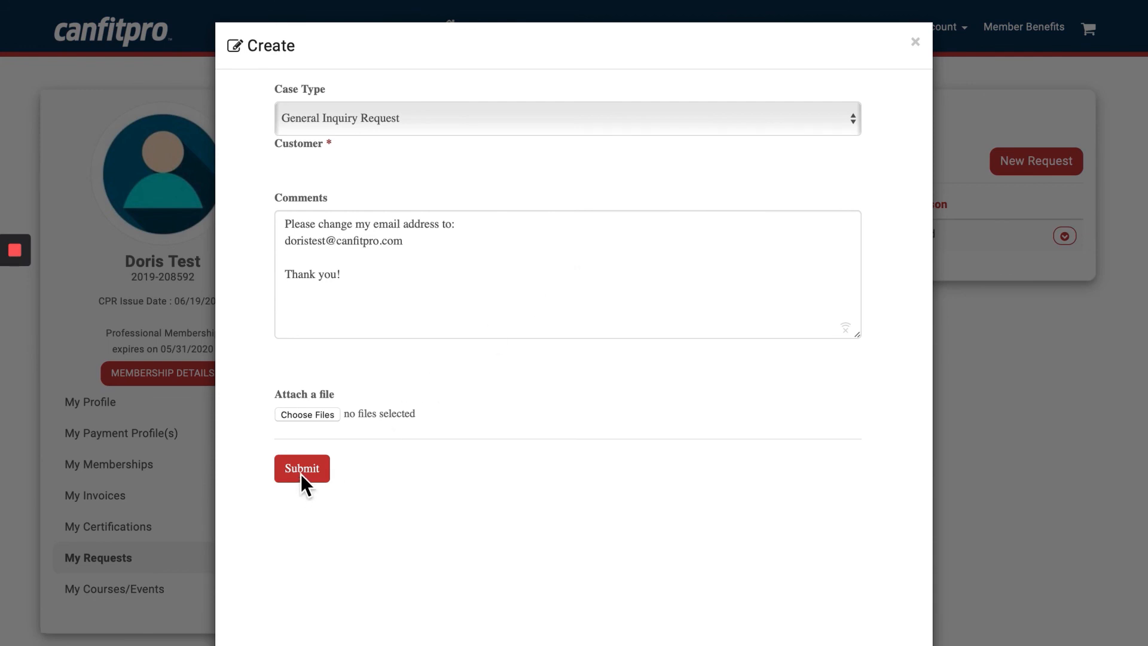
pyautogui.moveTo(303, 484)
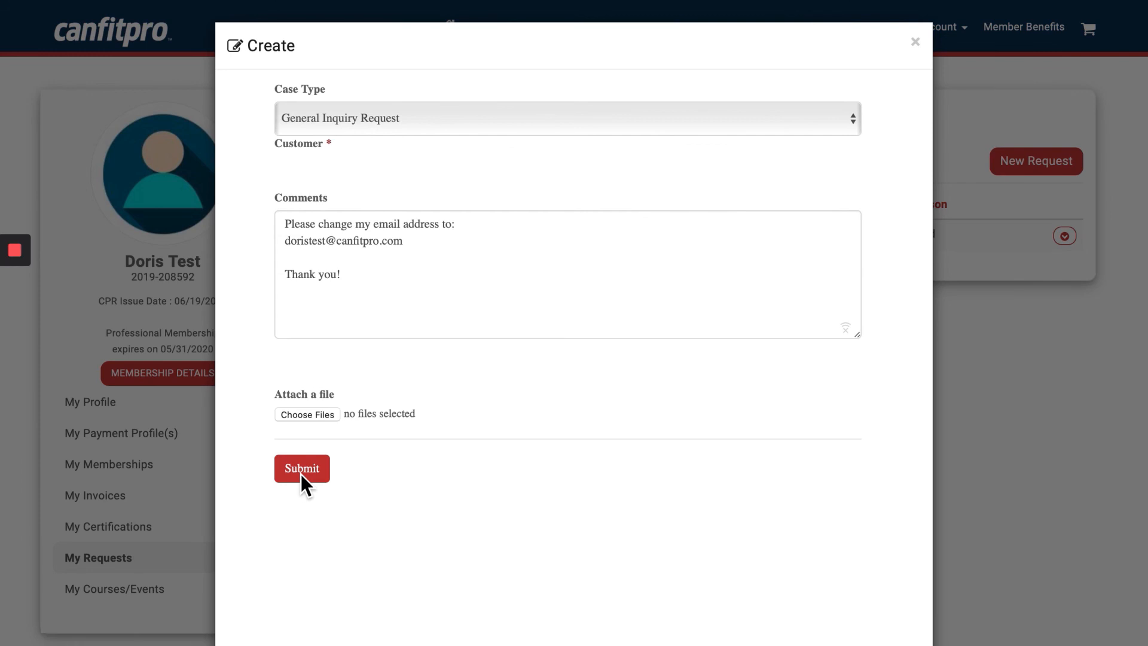